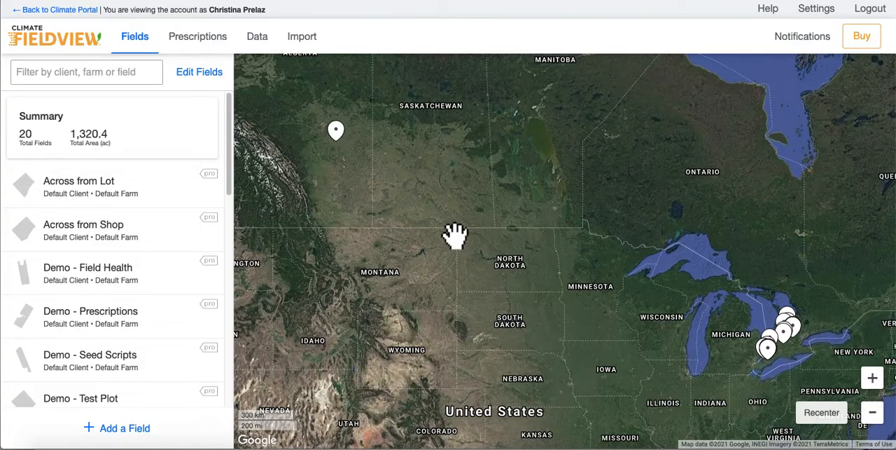
mouse_move(320, 97)
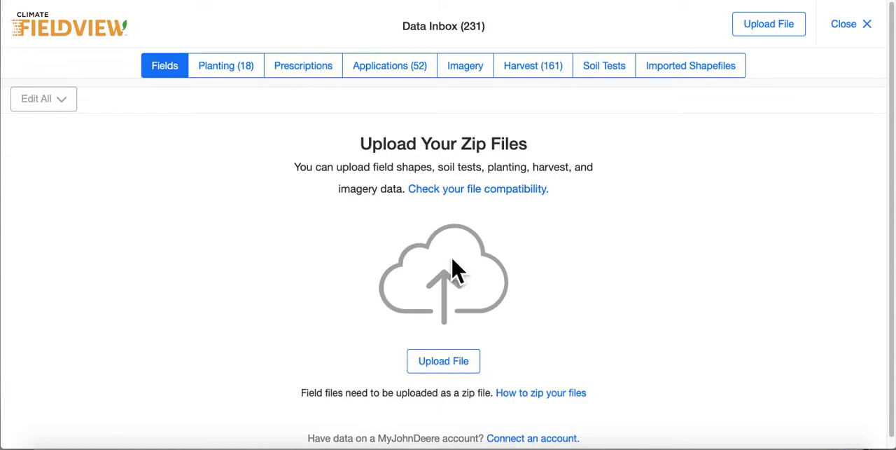
mouse_move(453, 217)
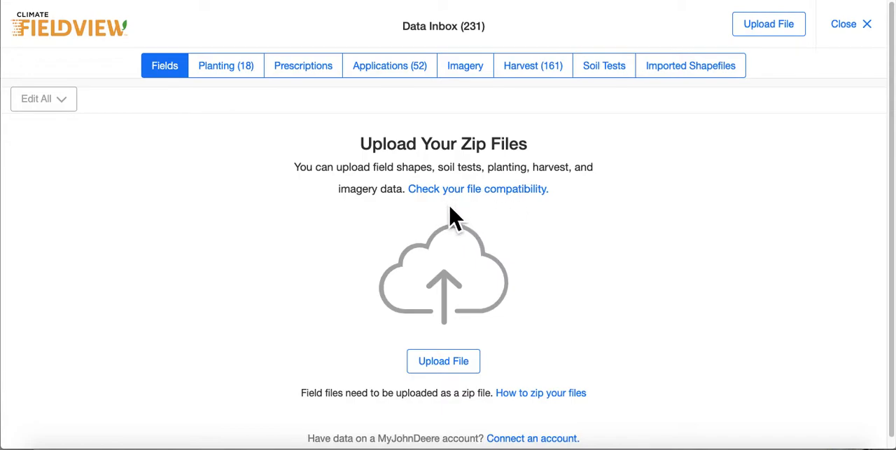
mouse_move(446, 210)
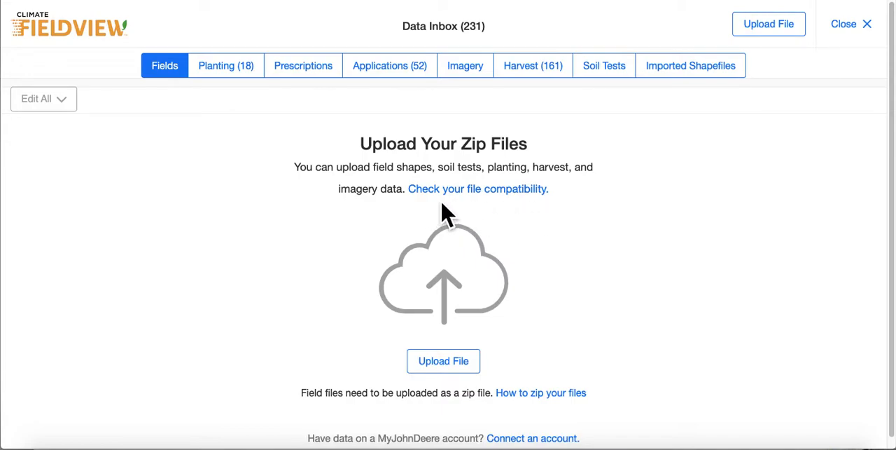
mouse_move(455, 251)
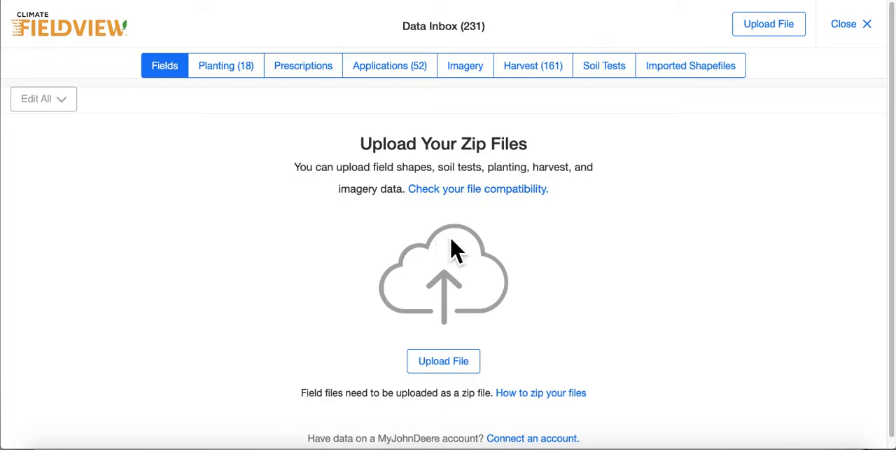
mouse_move(476, 255)
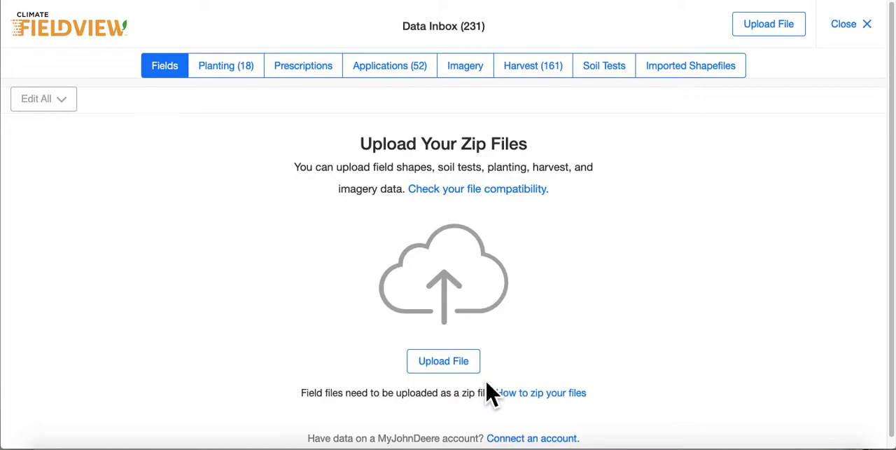
mouse_move(497, 385)
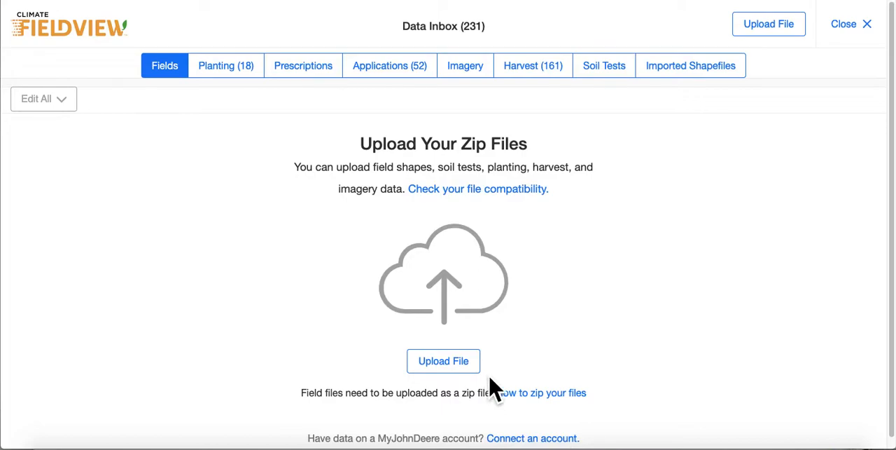
mouse_move(171, 105)
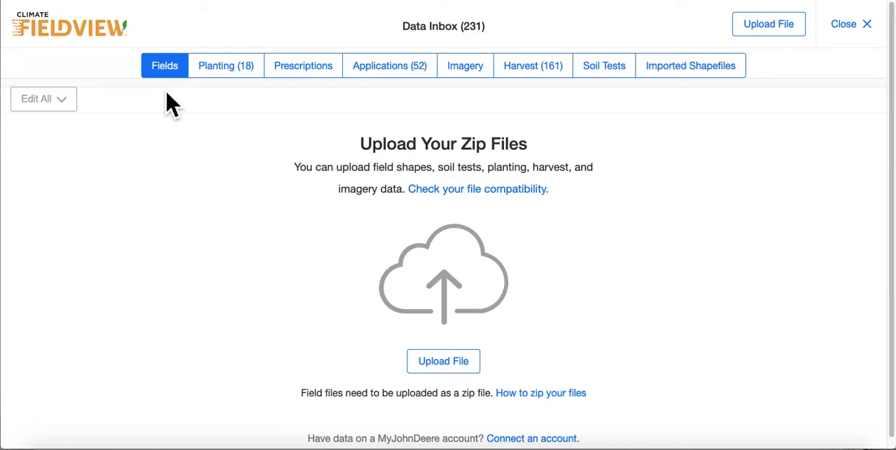
mouse_move(237, 98)
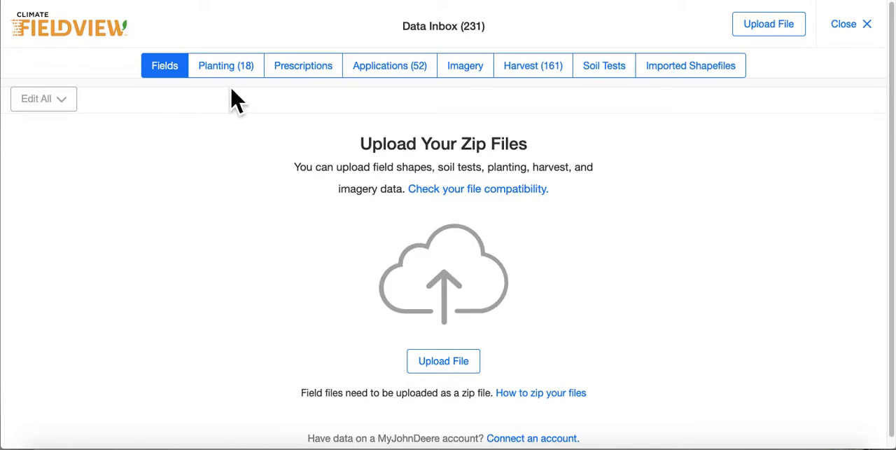
mouse_move(385, 103)
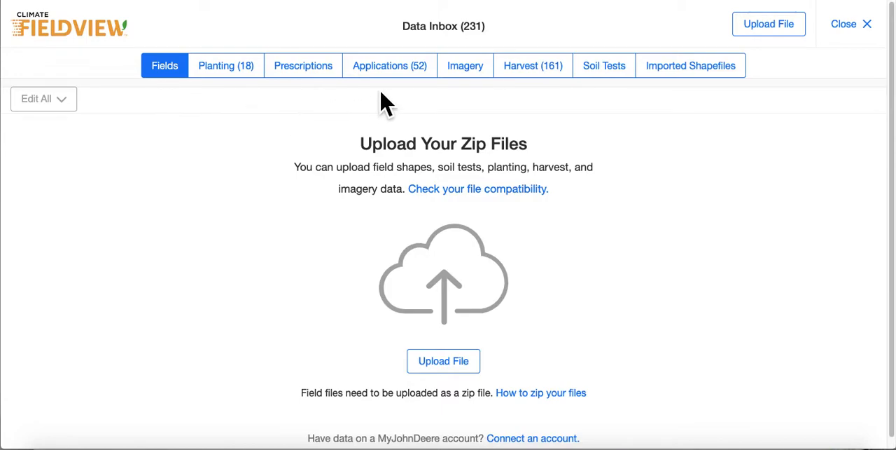
mouse_move(507, 119)
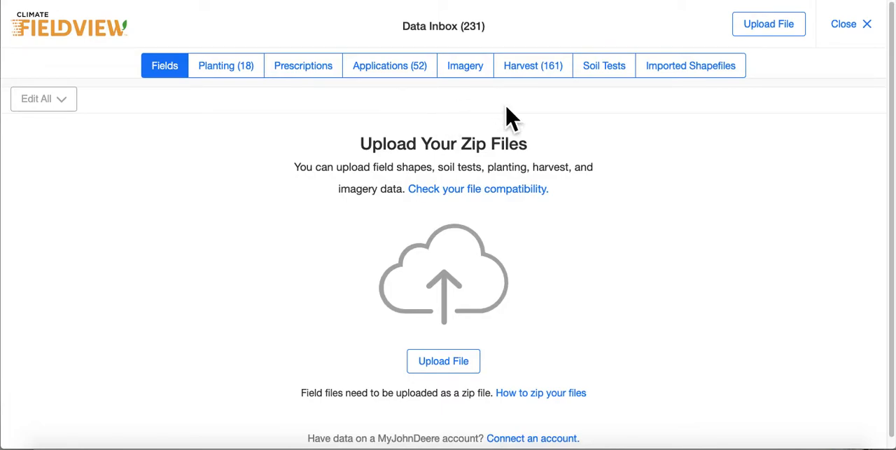
mouse_move(623, 109)
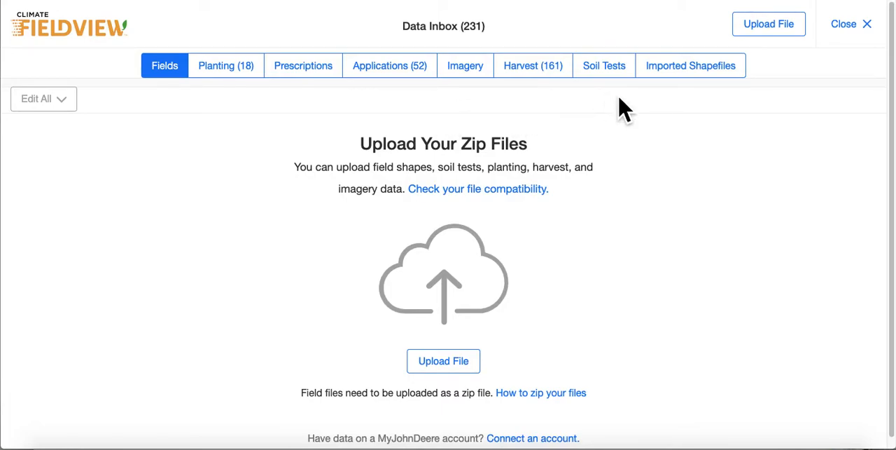
mouse_move(671, 101)
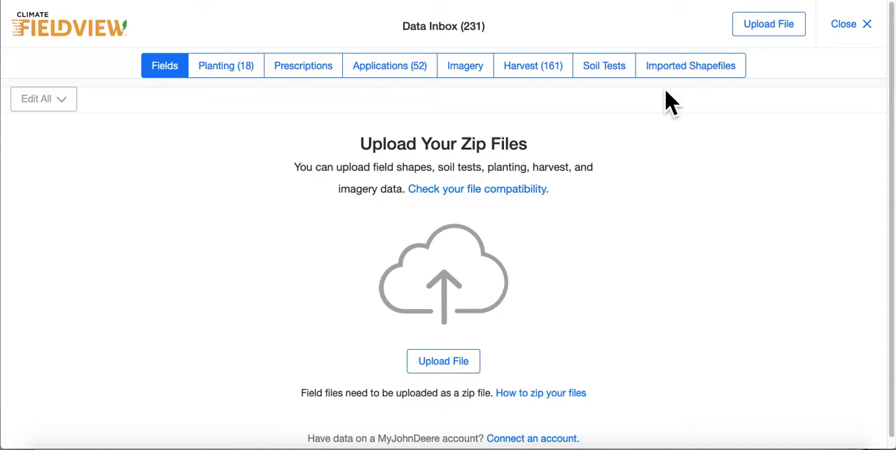
mouse_move(238, 98)
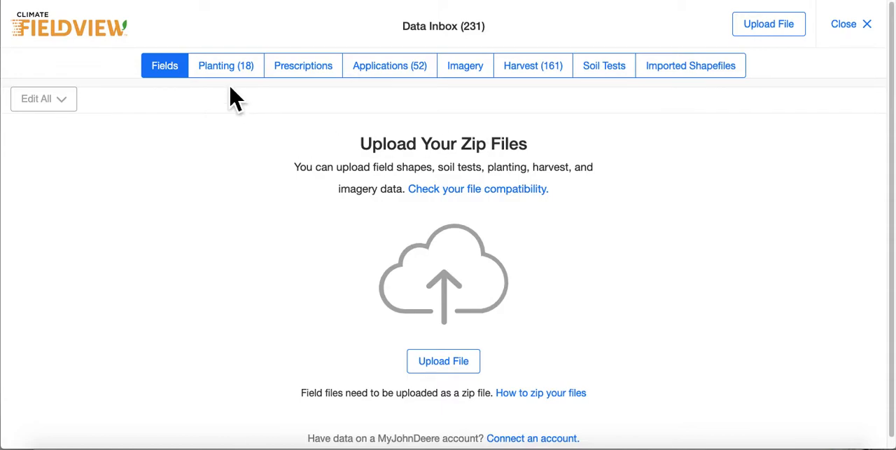
- Show the Planting (18) section of the Data Inbox with its field assignments
left_click(226, 65)
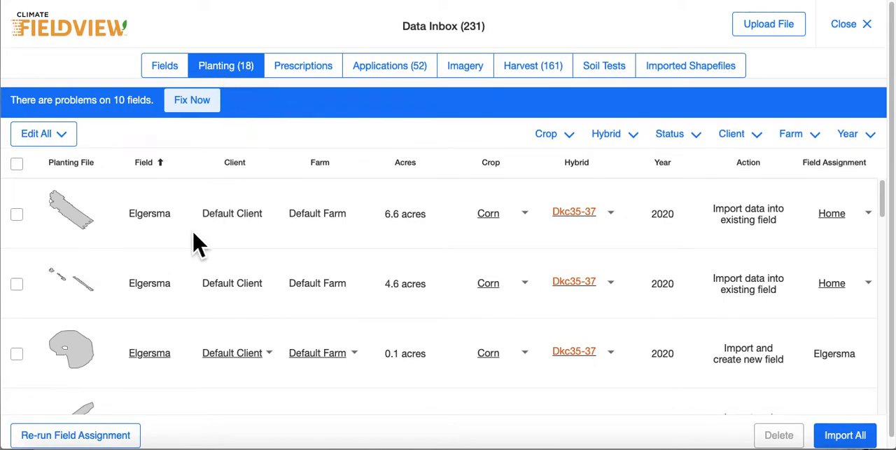
mouse_move(203, 367)
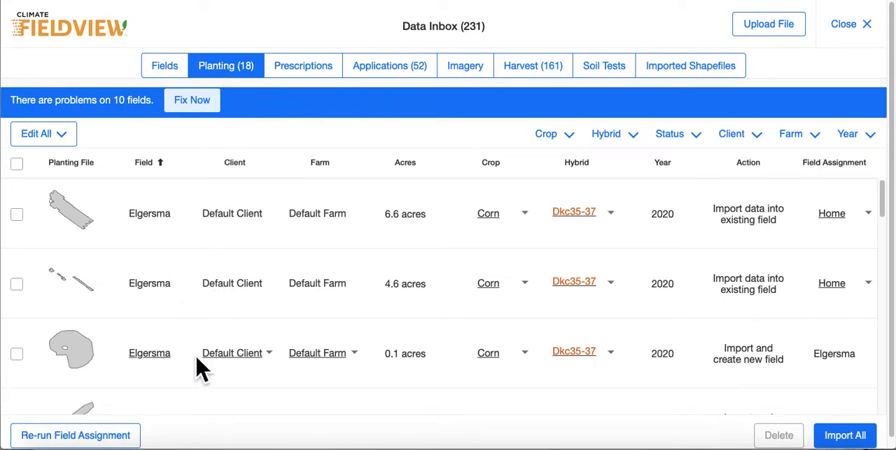
mouse_move(196, 245)
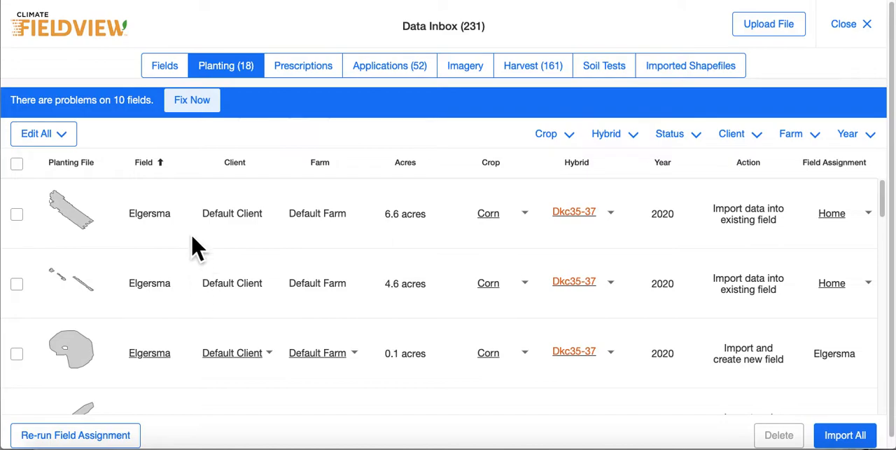
mouse_move(179, 311)
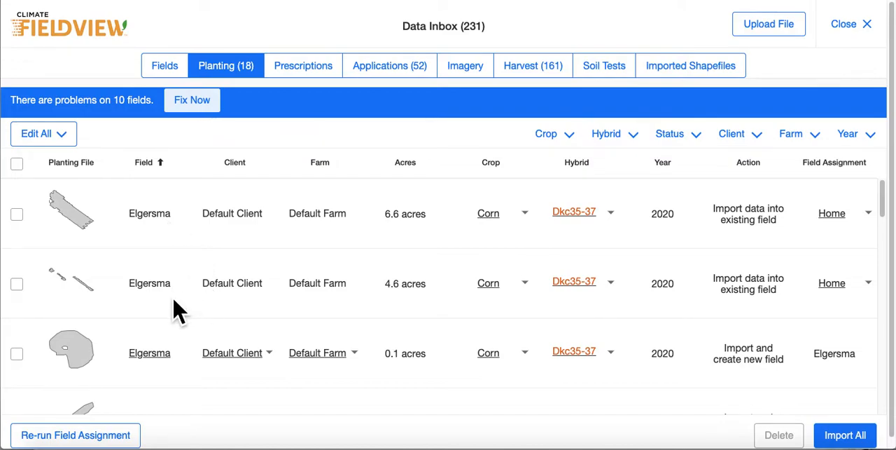
mouse_move(189, 320)
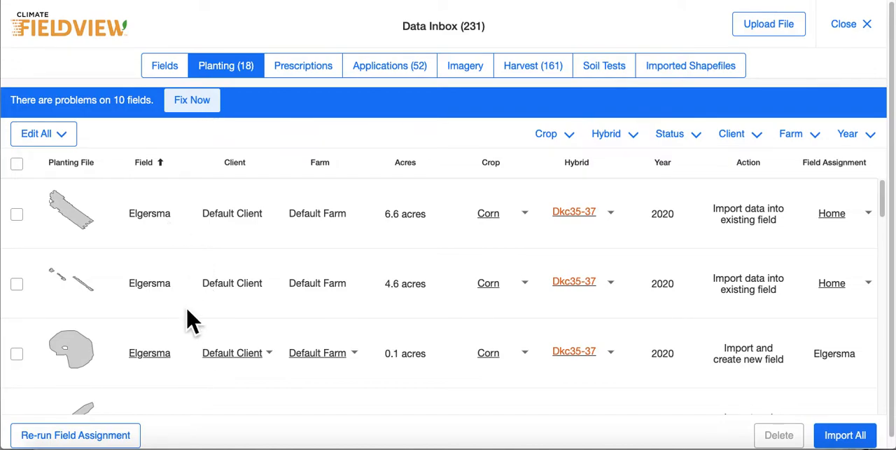
mouse_move(182, 249)
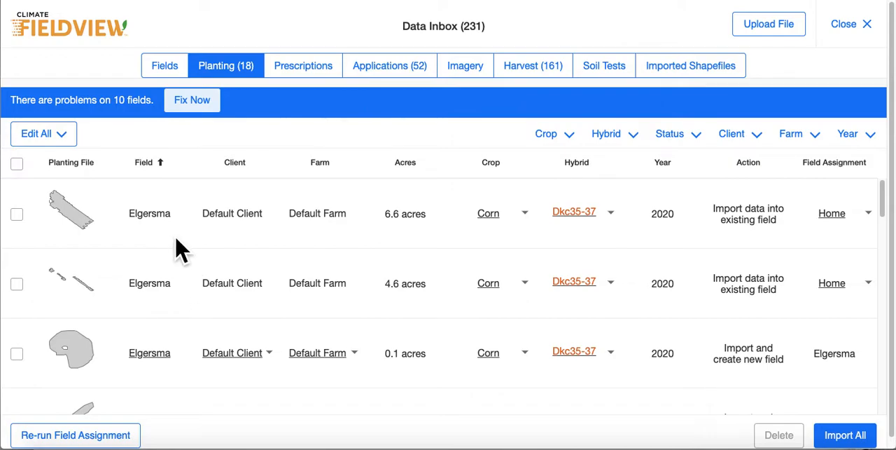
mouse_move(185, 375)
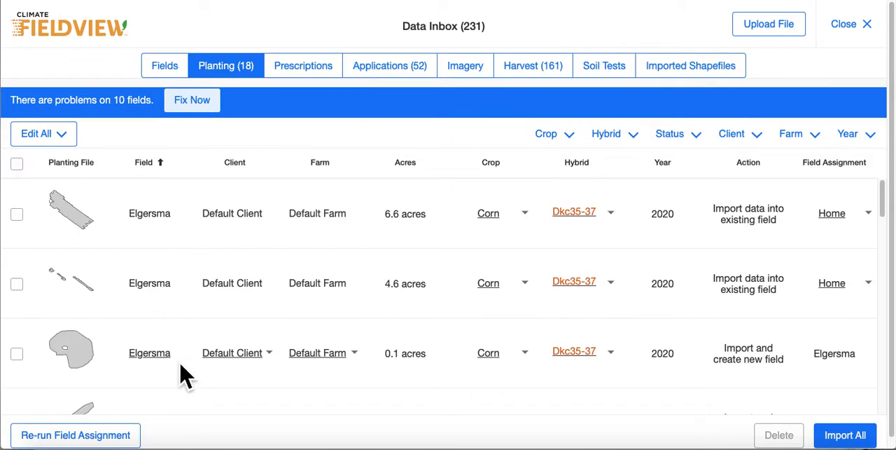
mouse_move(213, 372)
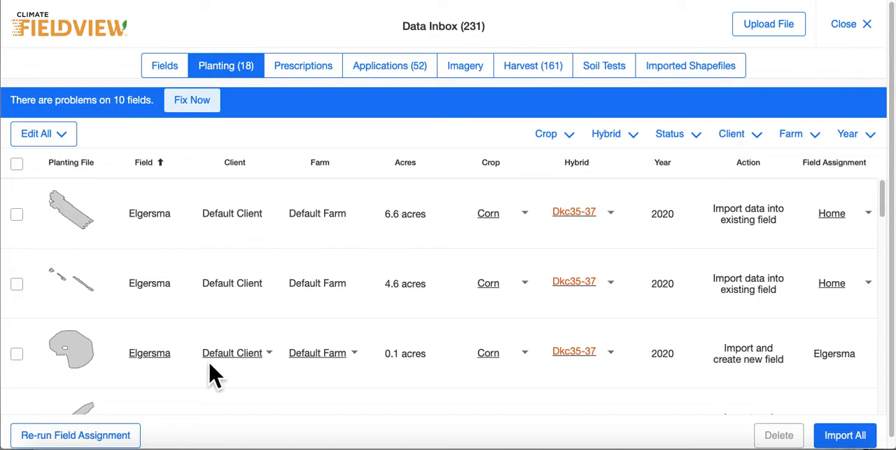
mouse_move(554, 161)
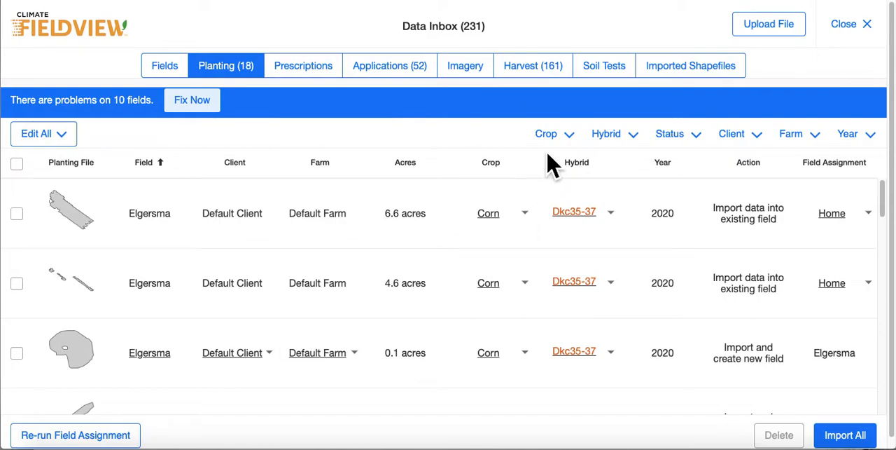
mouse_move(670, 165)
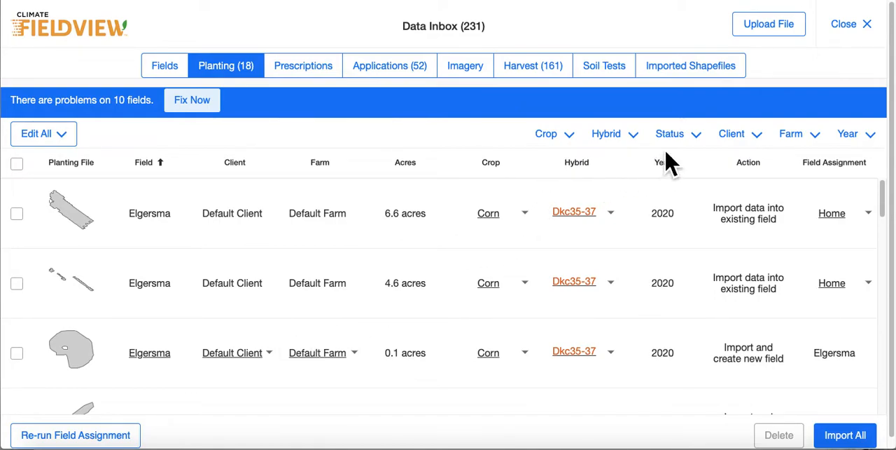
mouse_move(790, 159)
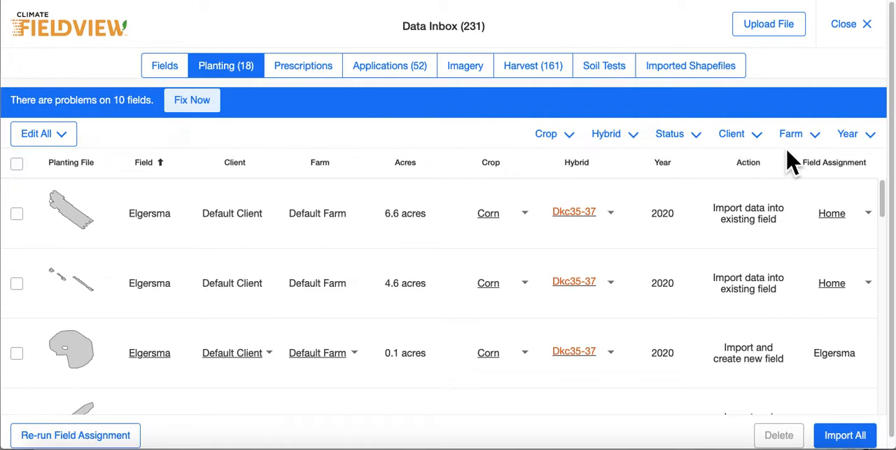
mouse_move(840, 171)
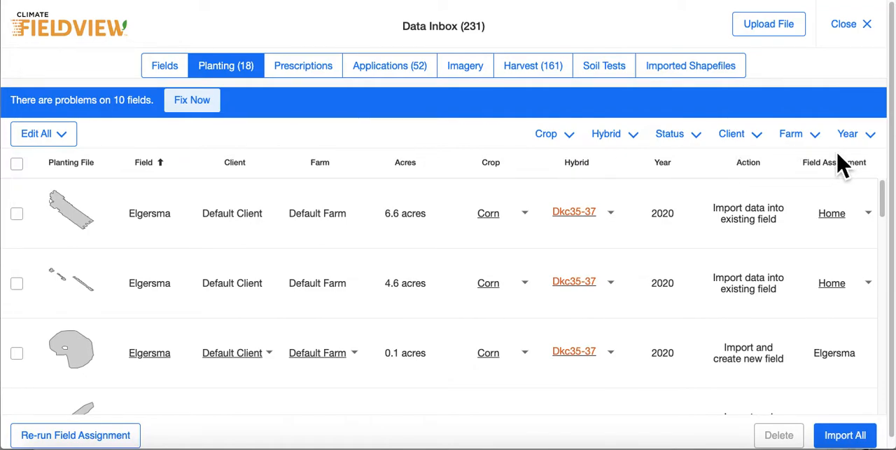
mouse_move(661, 255)
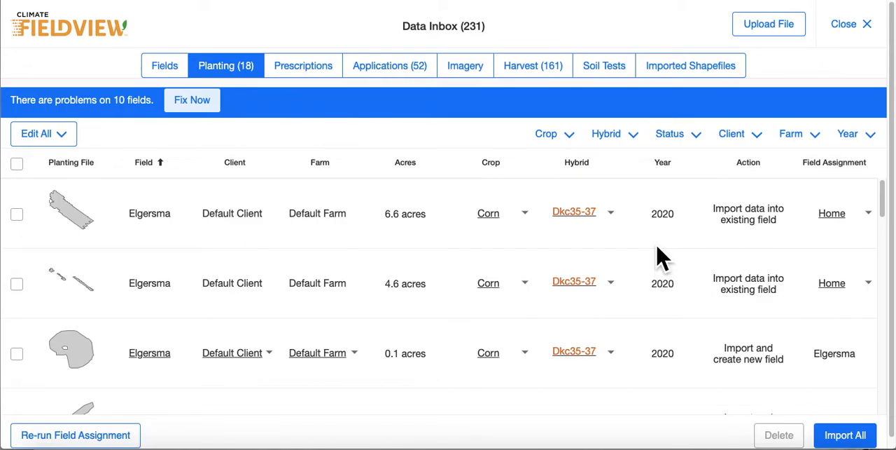
mouse_move(642, 258)
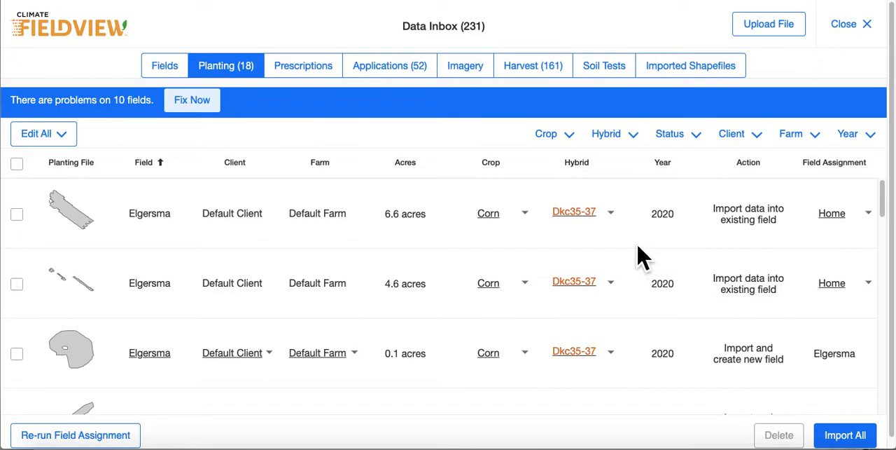
mouse_move(591, 308)
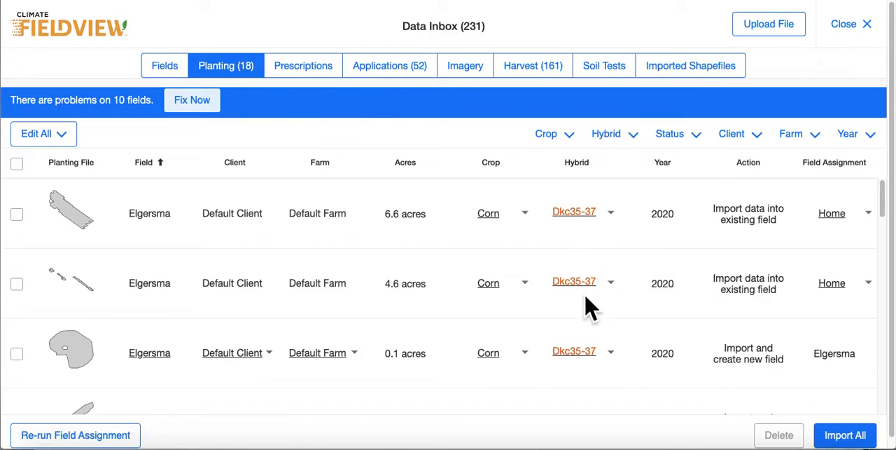
mouse_move(600, 311)
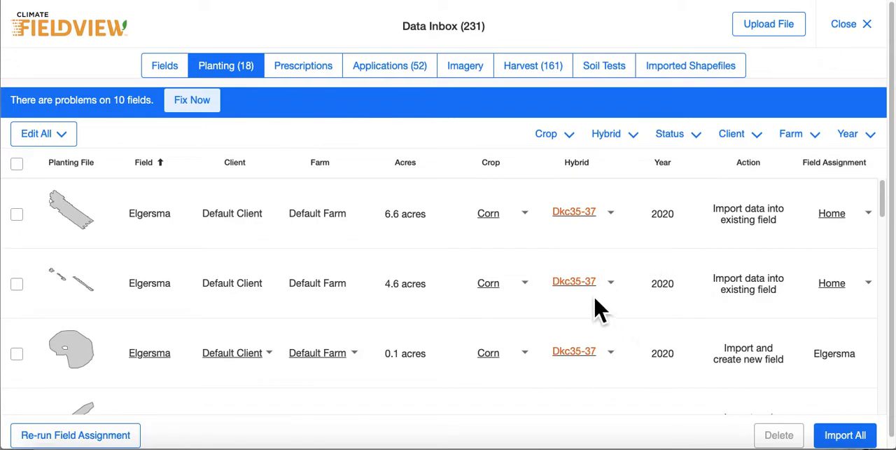
mouse_move(588, 240)
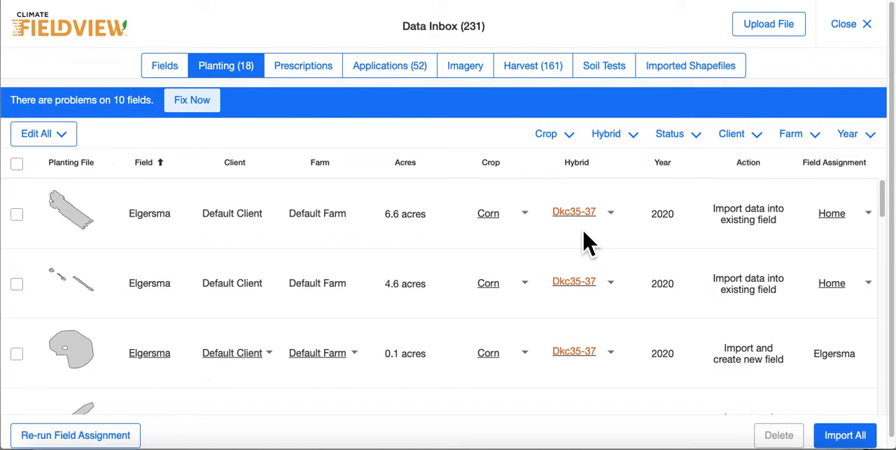
mouse_move(575, 249)
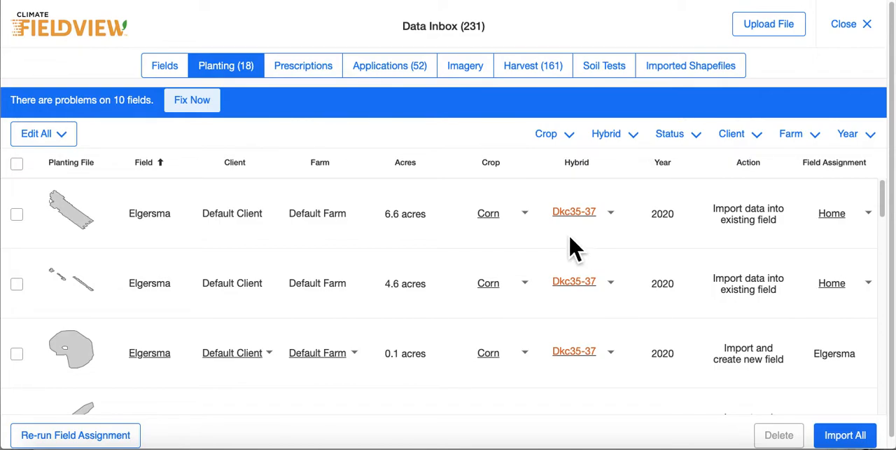
mouse_move(279, 389)
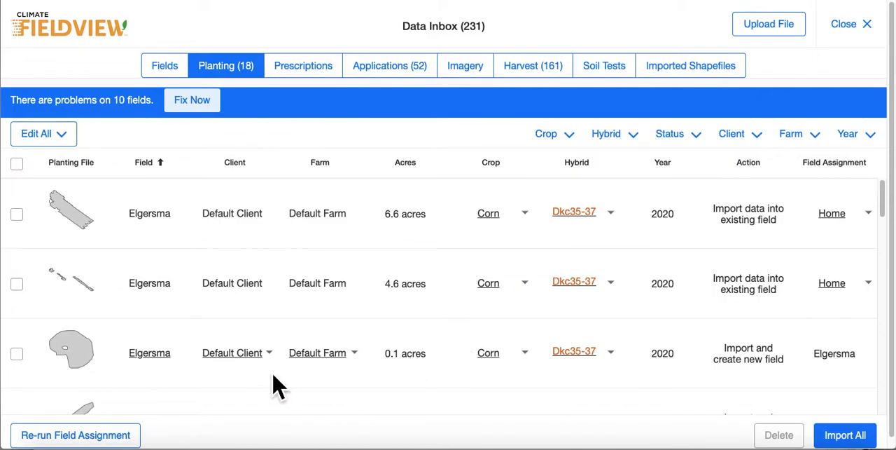
mouse_move(347, 393)
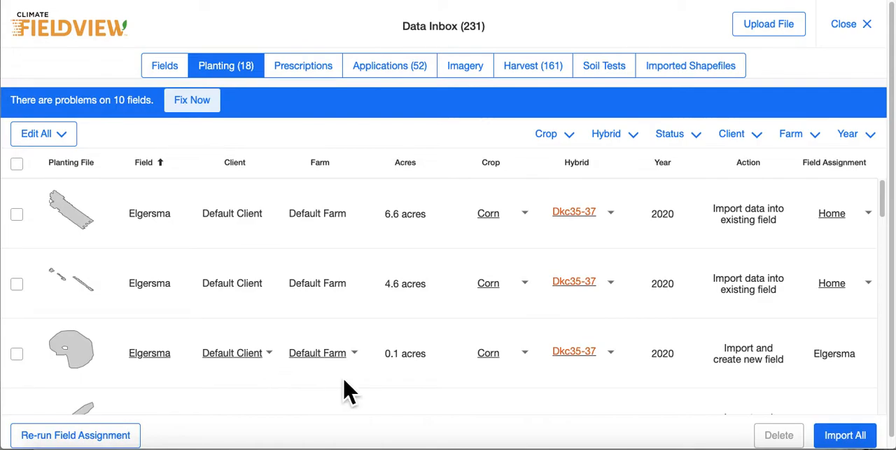
mouse_move(535, 380)
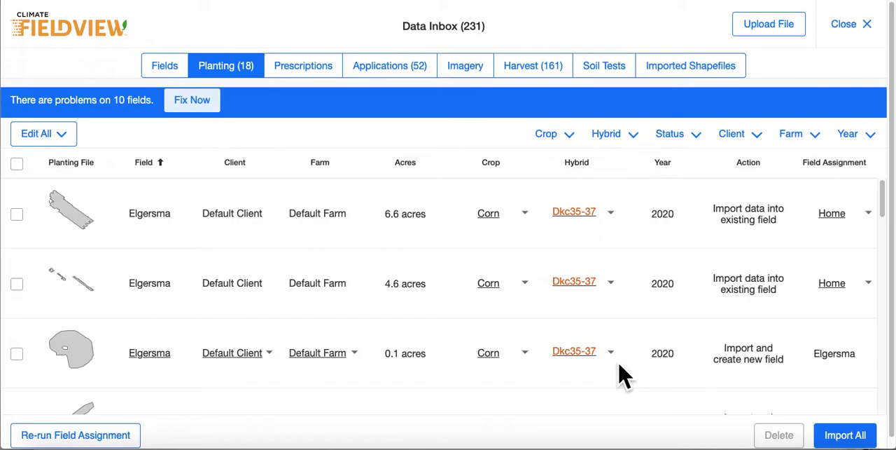
mouse_move(264, 336)
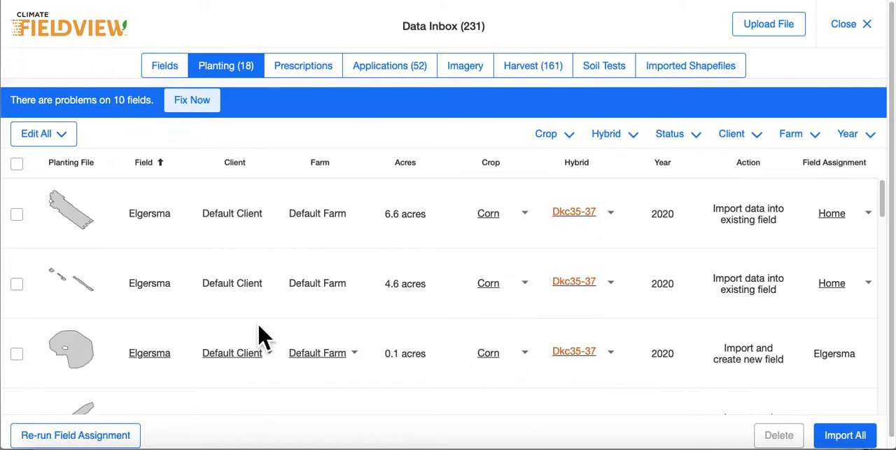
mouse_move(45, 266)
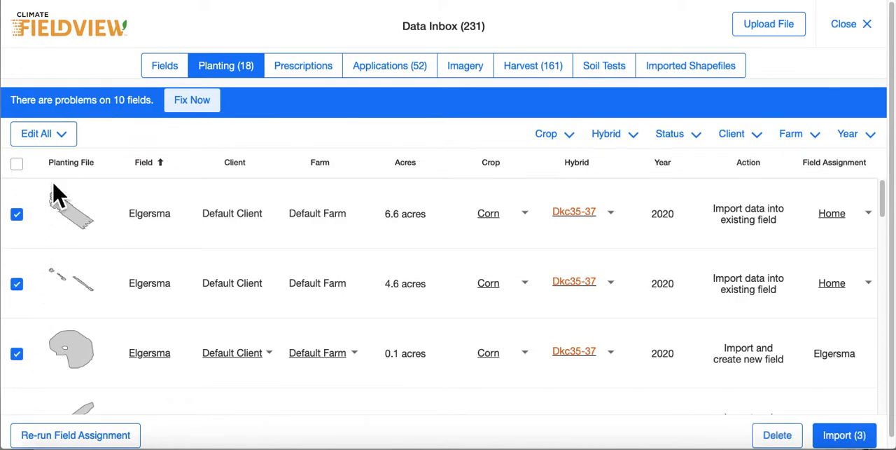
- Batch-edit the three checked files' Client Name to Default Client and apply it
left_click(44, 133)
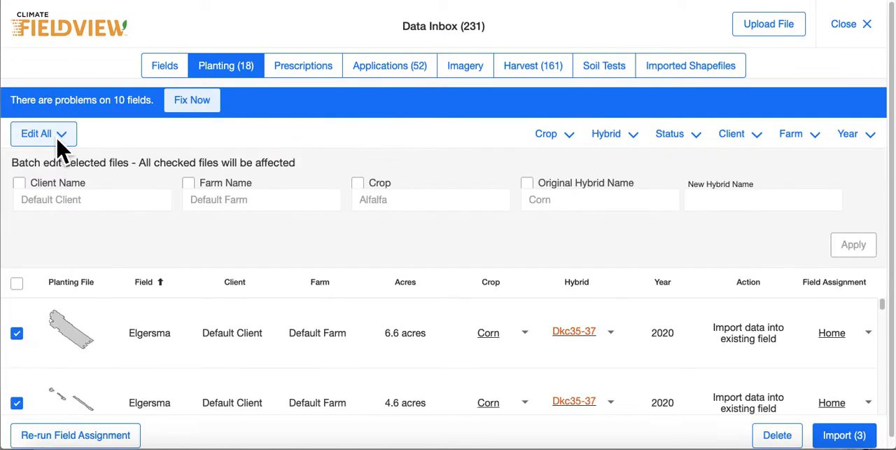
left_click(20, 182)
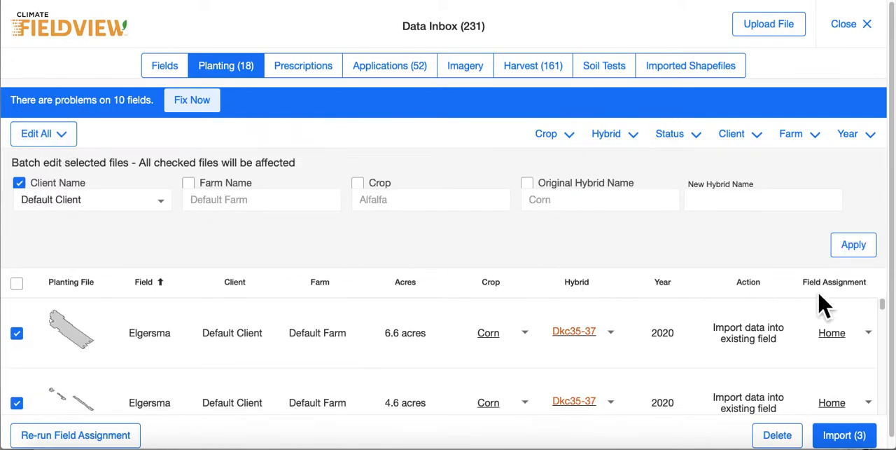
mouse_move(825, 269)
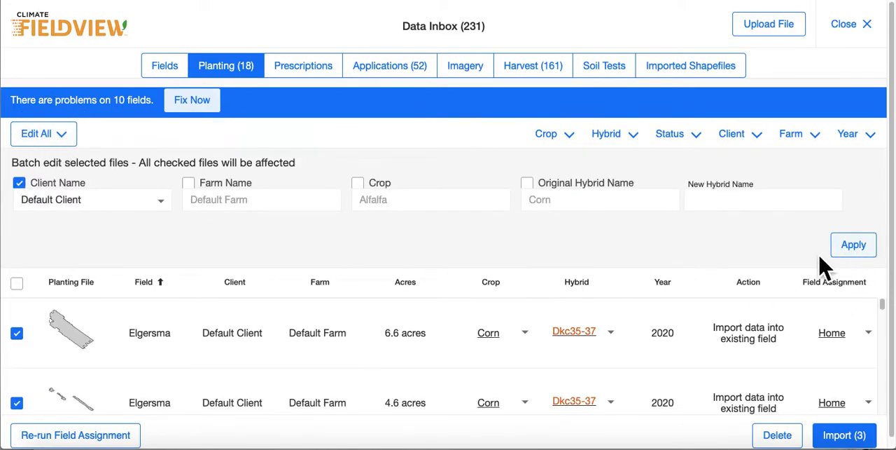
left_click(37, 133)
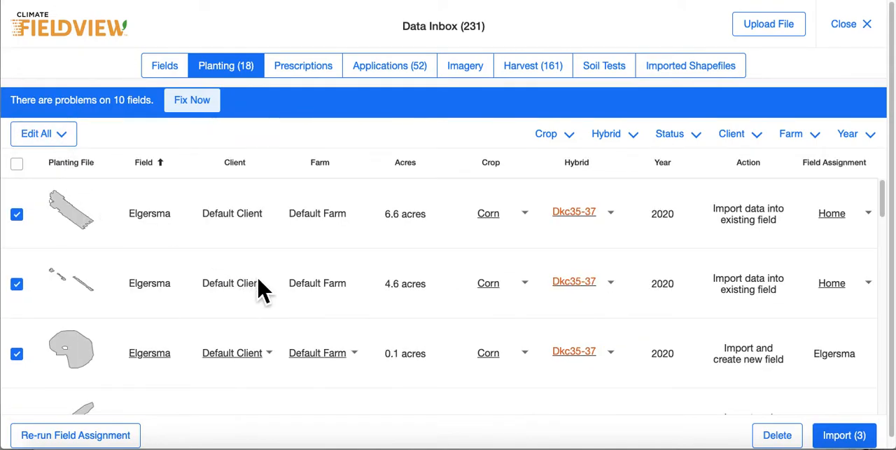
mouse_move(447, 347)
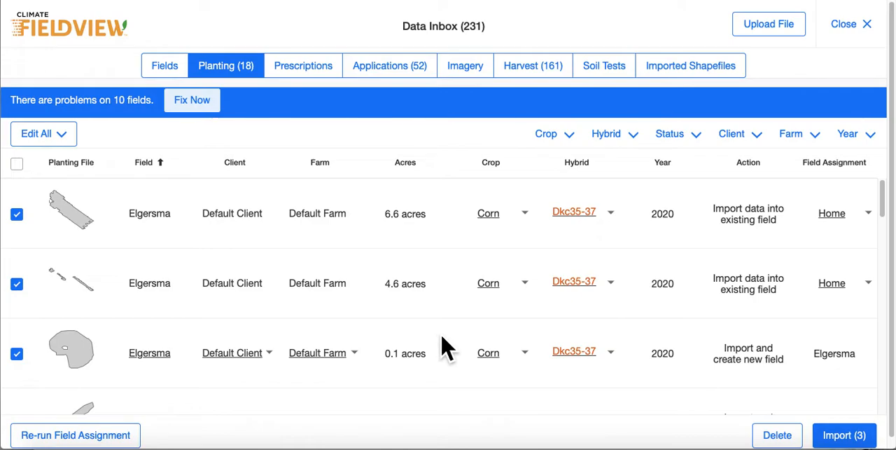
mouse_move(707, 389)
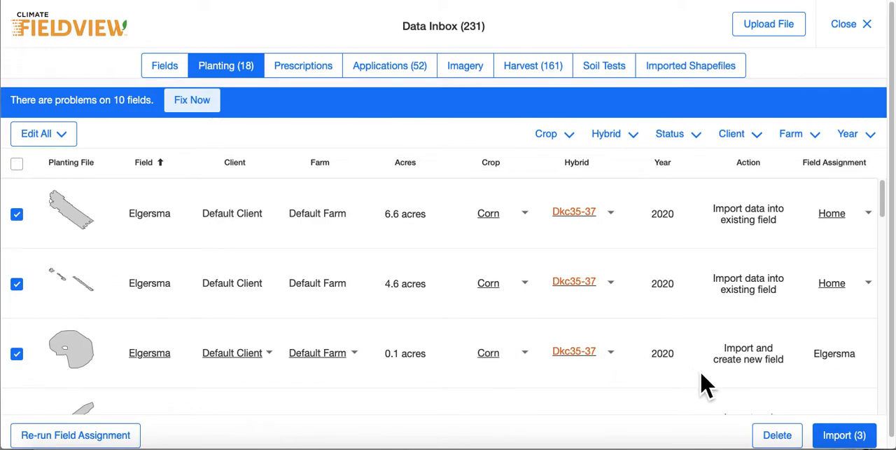
mouse_move(722, 349)
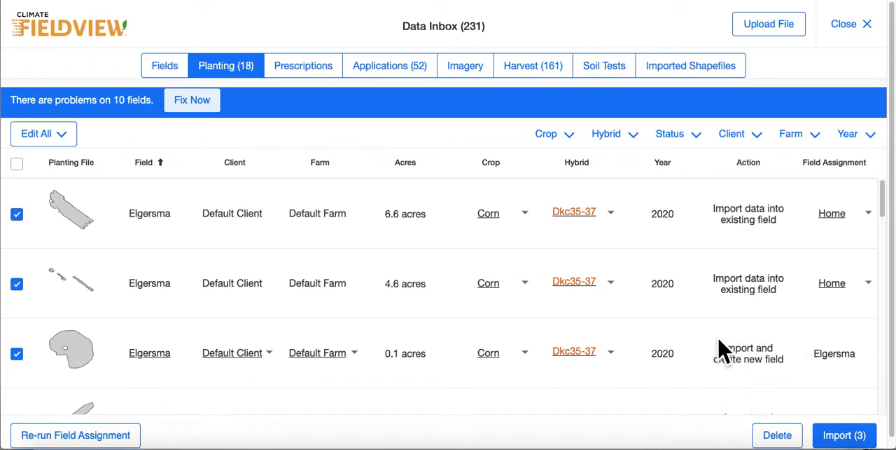
mouse_move(768, 381)
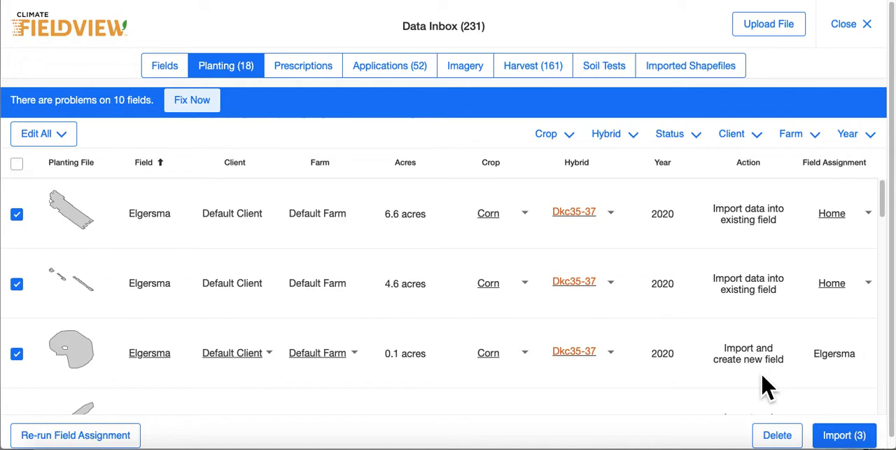
scroll("down", 3)
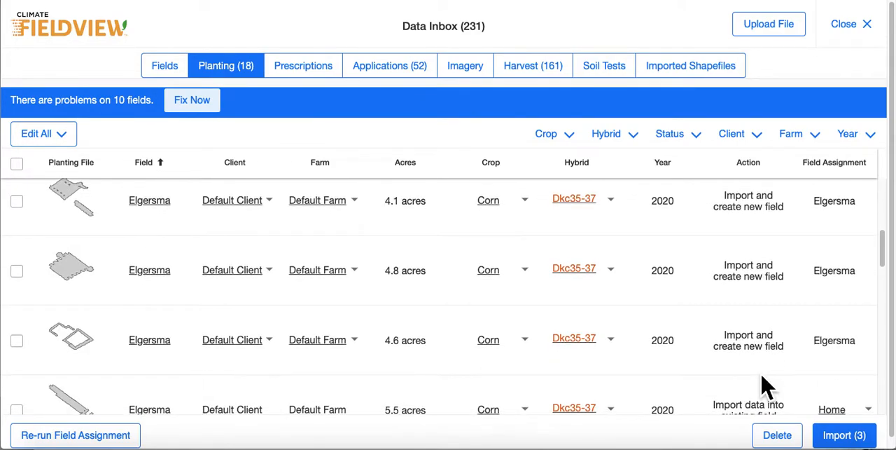
- Reassign the 5.5-acre planting file overlapping Home to the Old Bush field
scroll("down", 3)
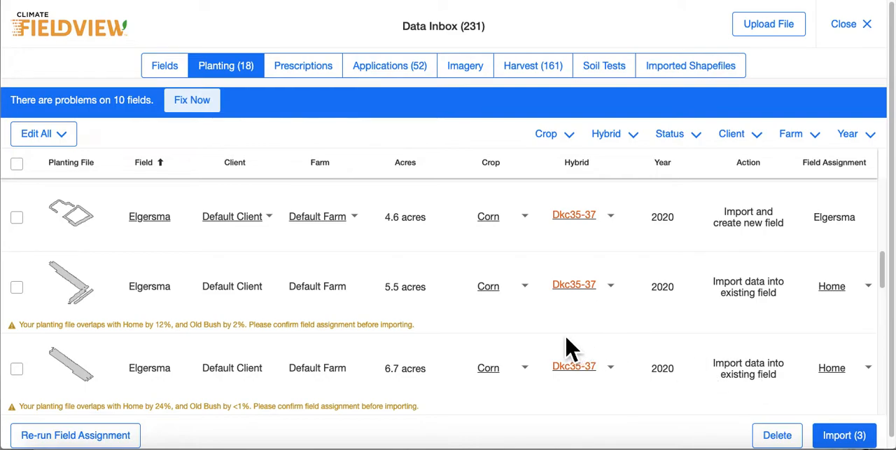
mouse_move(311, 350)
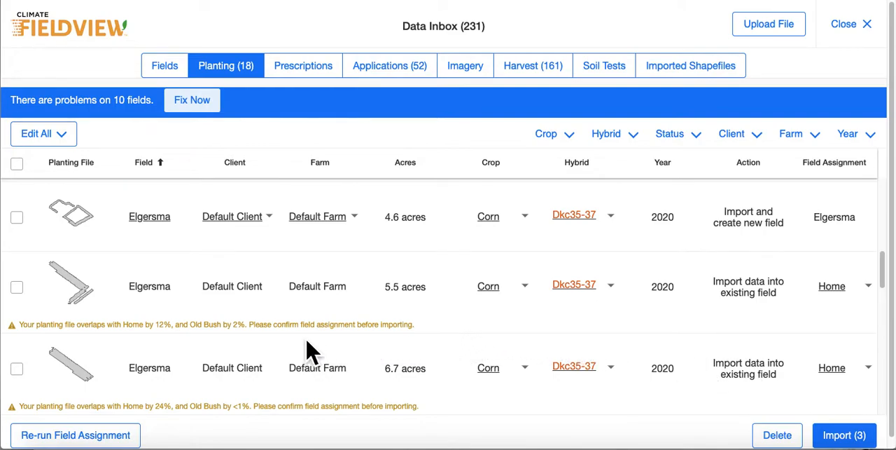
mouse_move(238, 353)
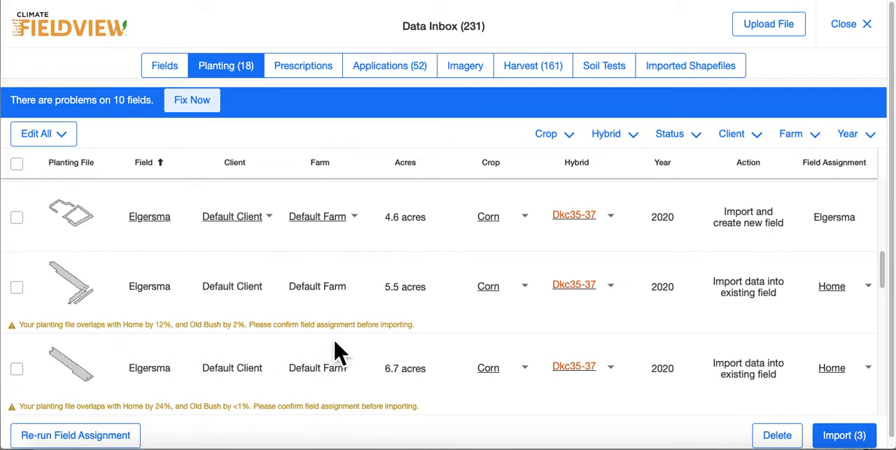
mouse_move(881, 310)
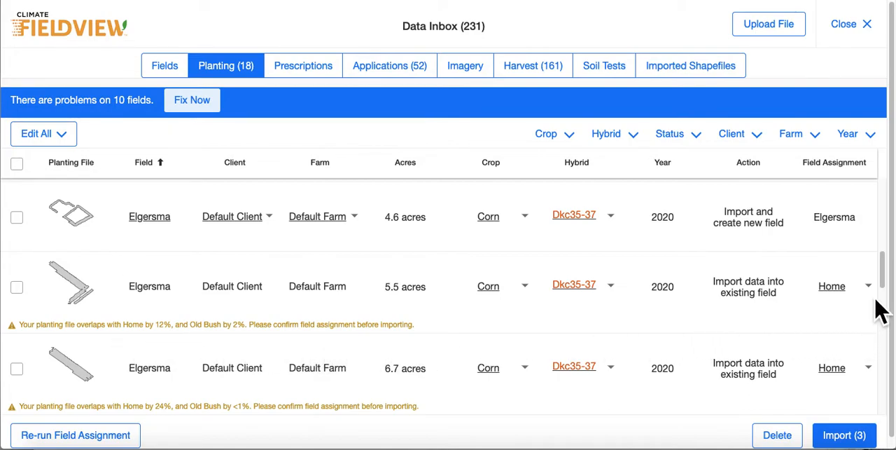
left_click(844, 286)
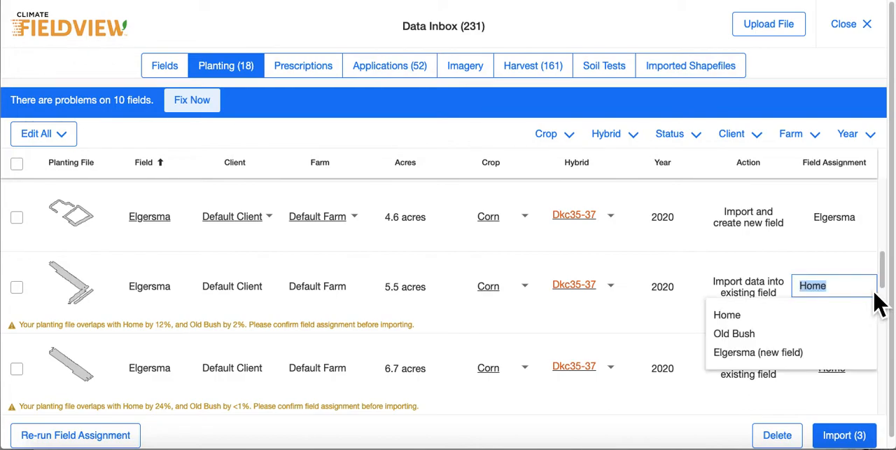
mouse_move(750, 333)
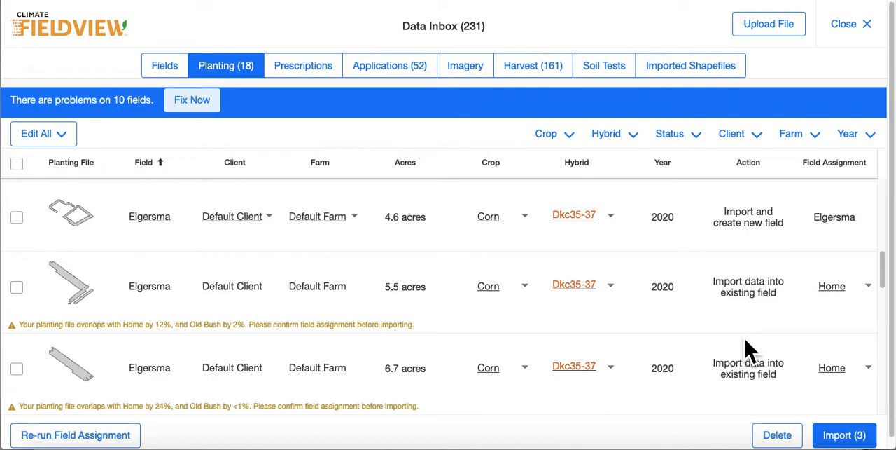
left_click(847, 285)
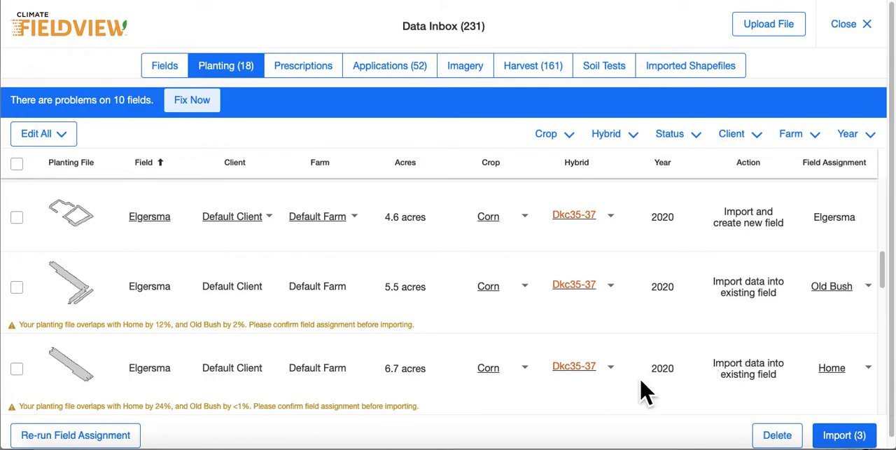
mouse_move(237, 437)
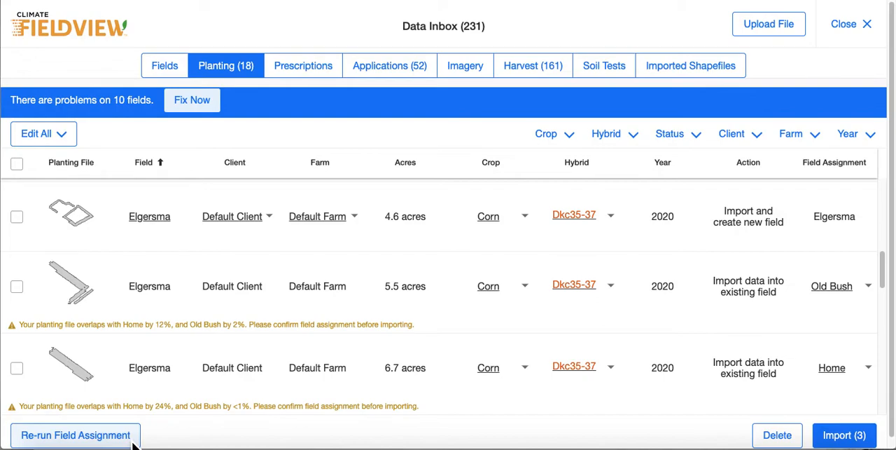
mouse_move(166, 443)
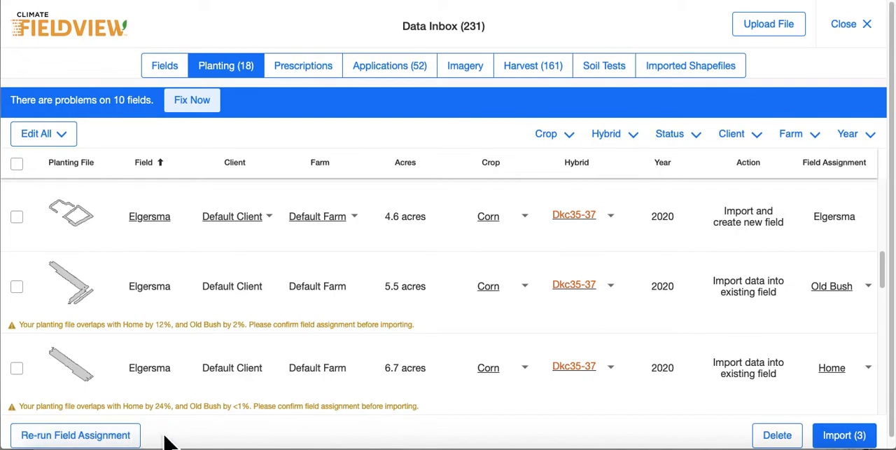
mouse_move(177, 440)
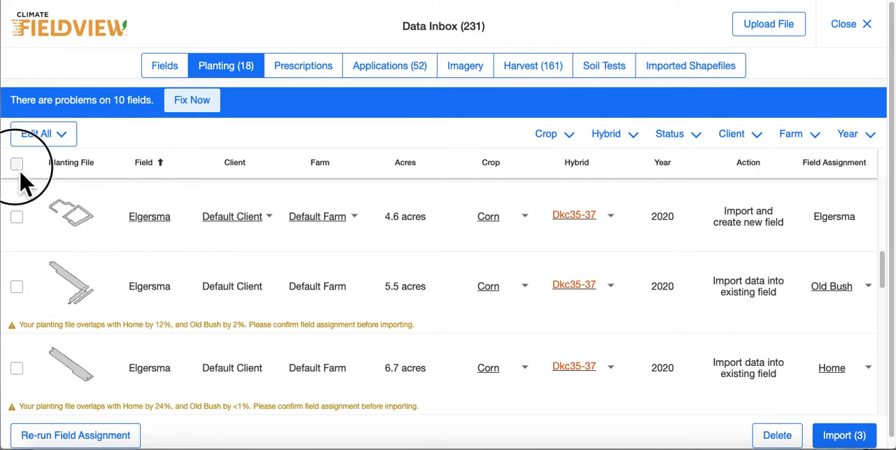
- Clear the selection and check the desired Elgersma planting files so Import counts three
left_click(17, 162)
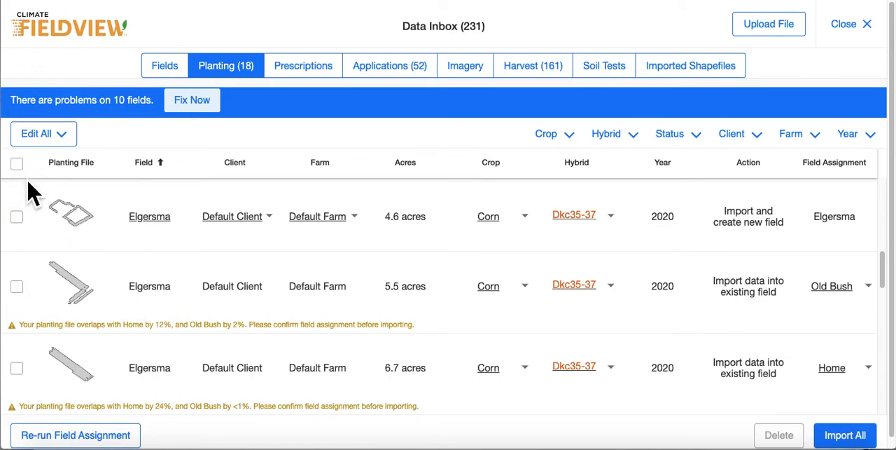
left_click(17, 286)
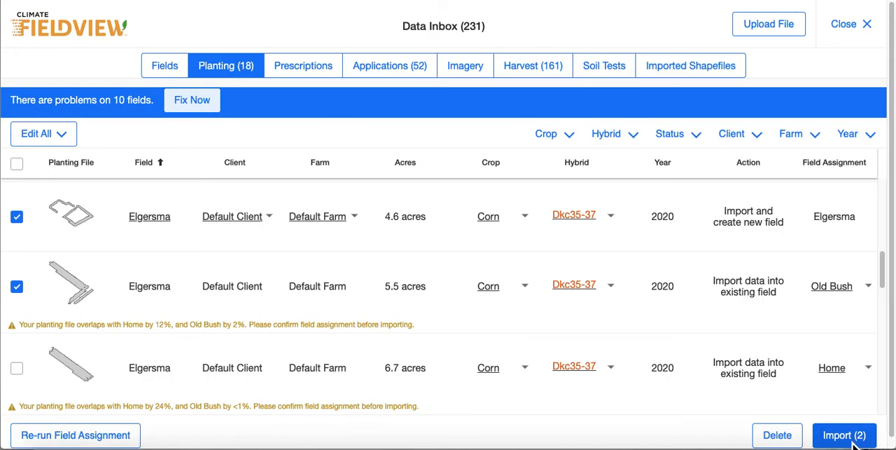
left_click(17, 367)
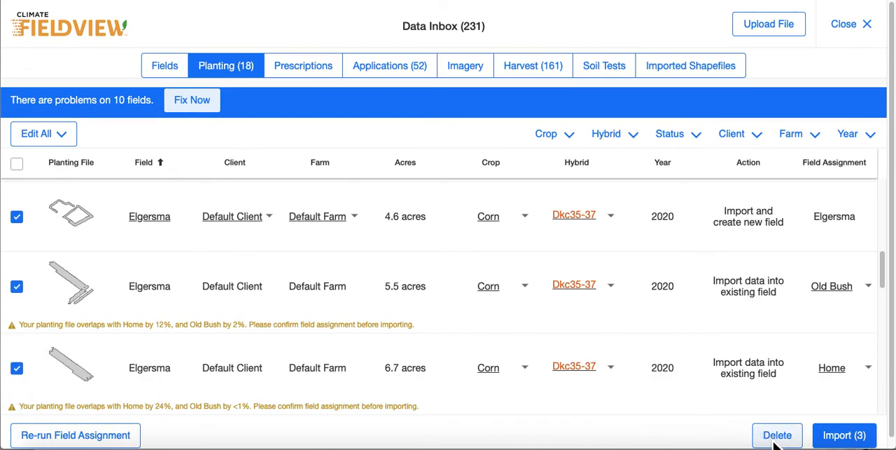
mouse_move(703, 423)
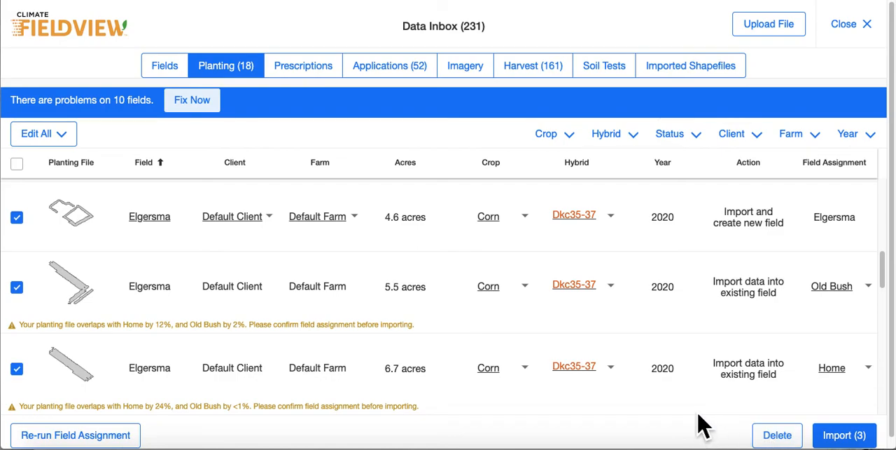
mouse_move(843, 152)
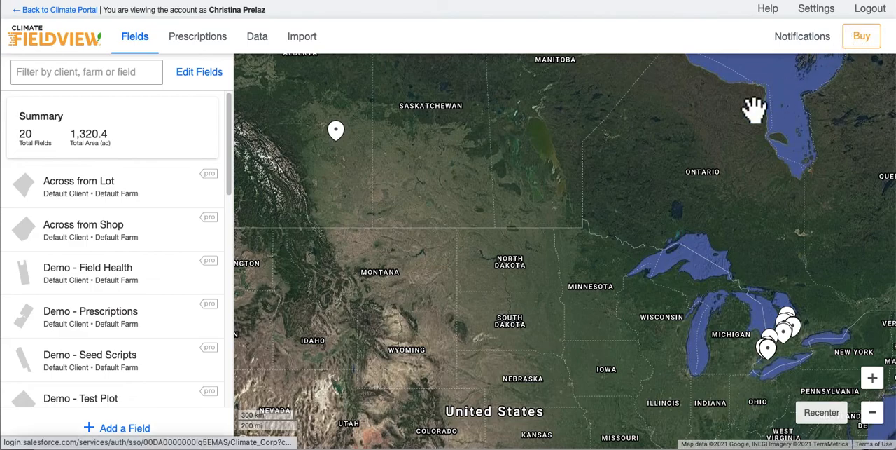
mouse_move(593, 147)
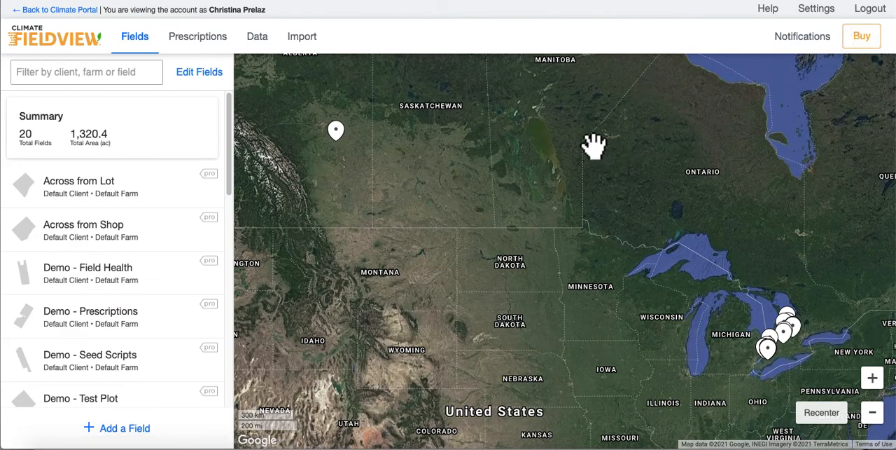